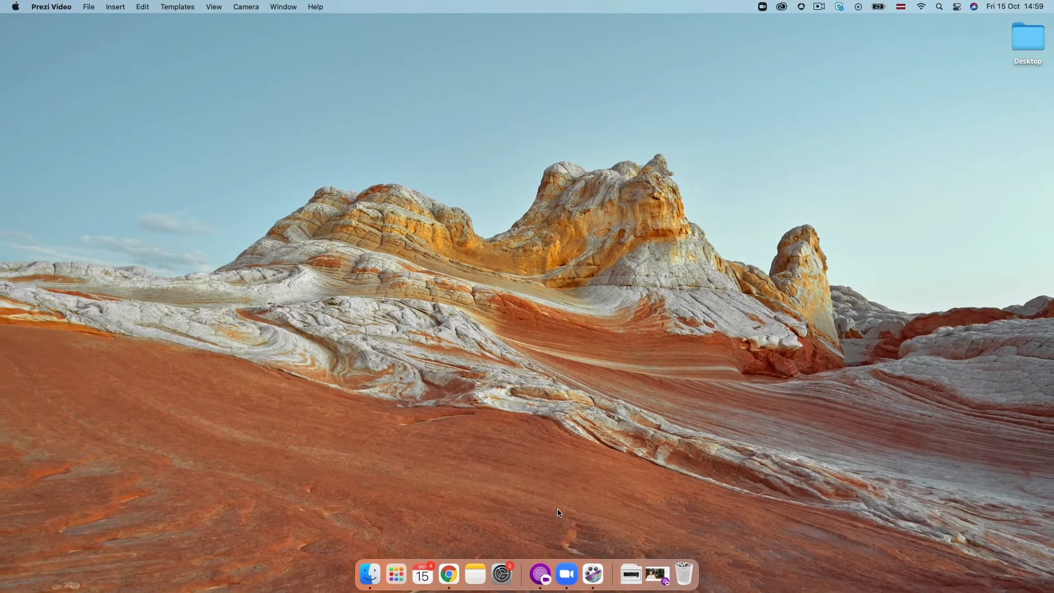
- Launch Prezi Video and import the Deforestation presentation from the Prezi cloud as a visual
click(542, 574)
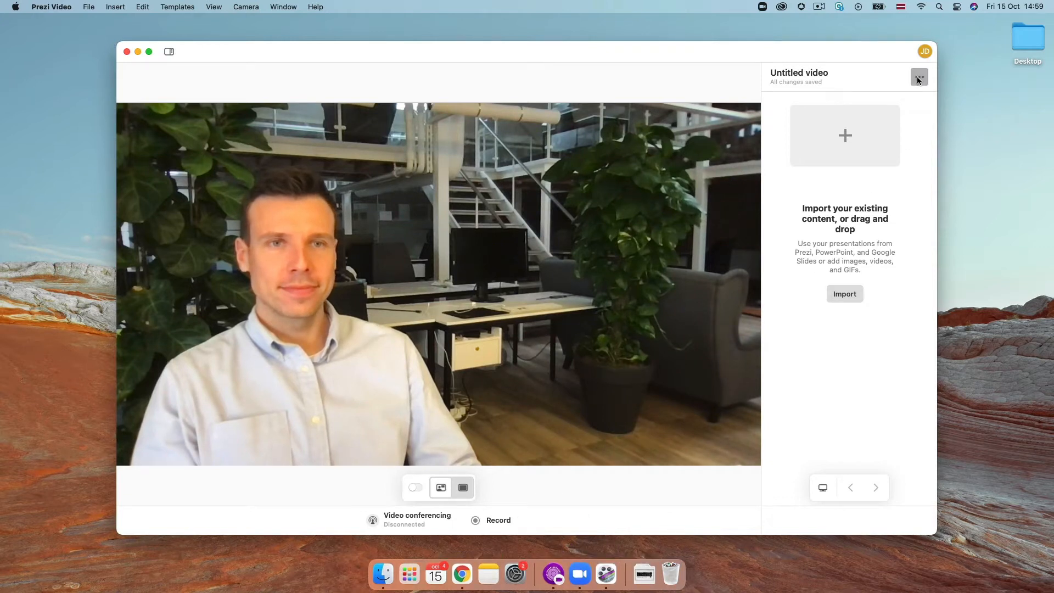
click(919, 77)
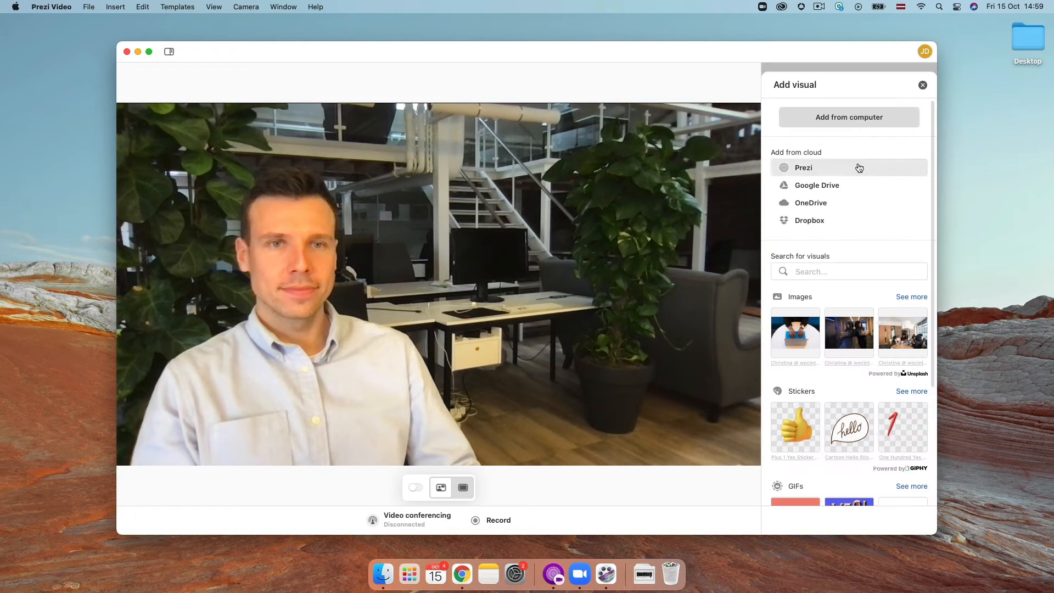
click(804, 167)
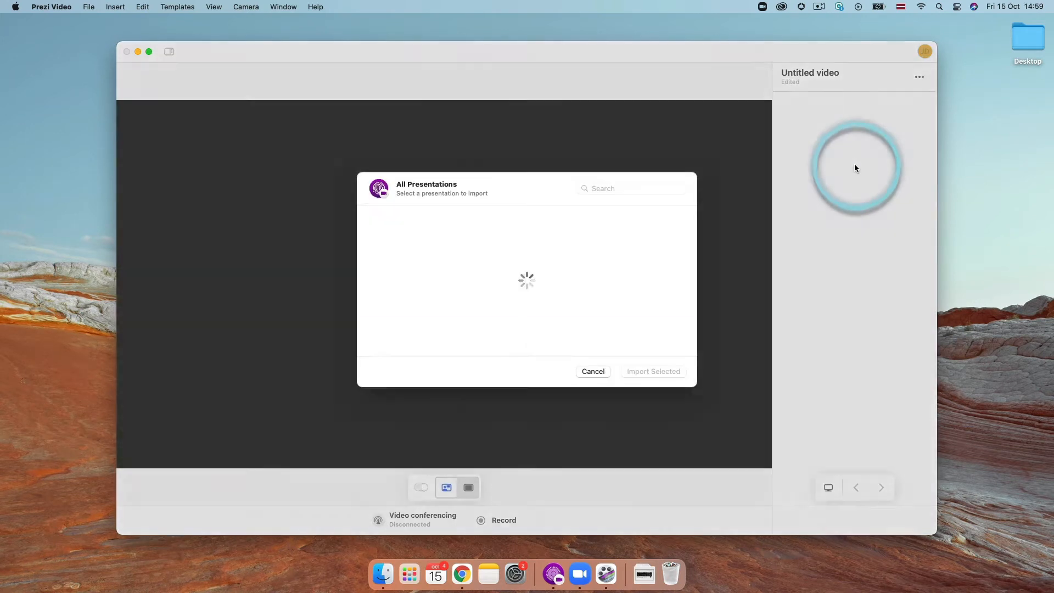
click(474, 253)
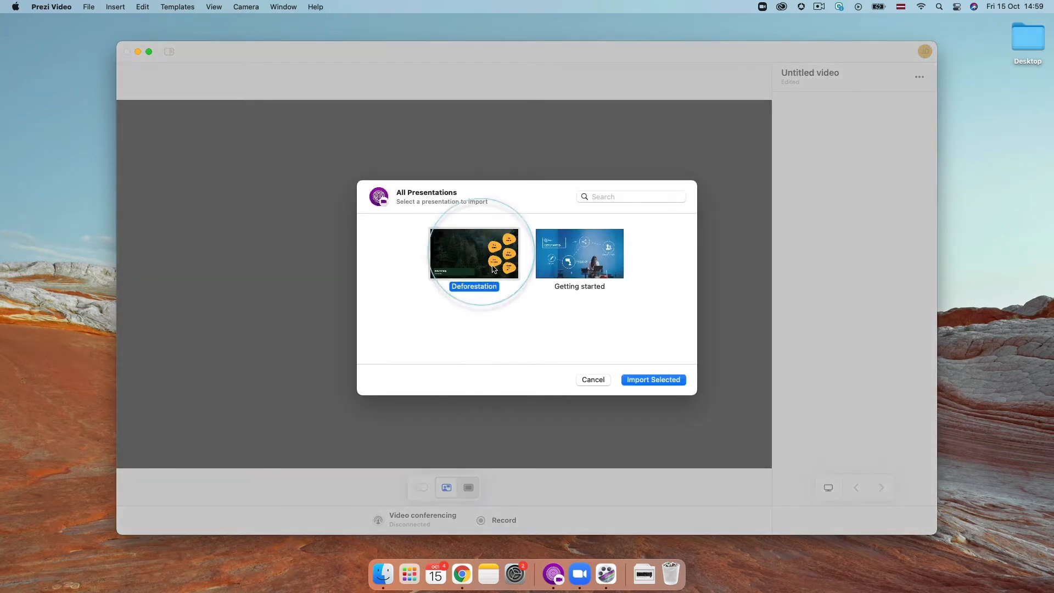
click(653, 378)
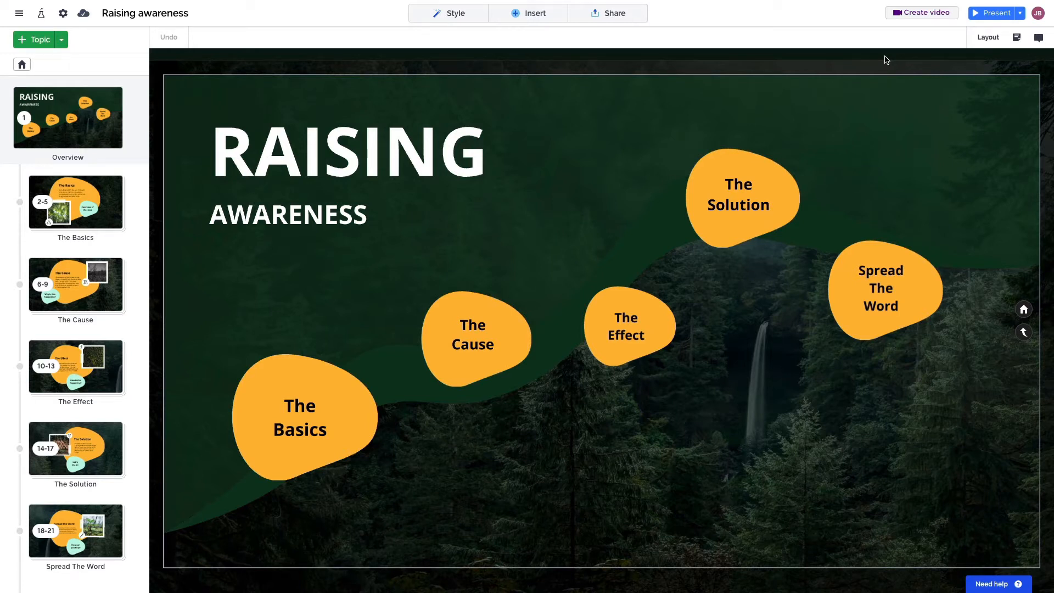
mouse_move(910, 34)
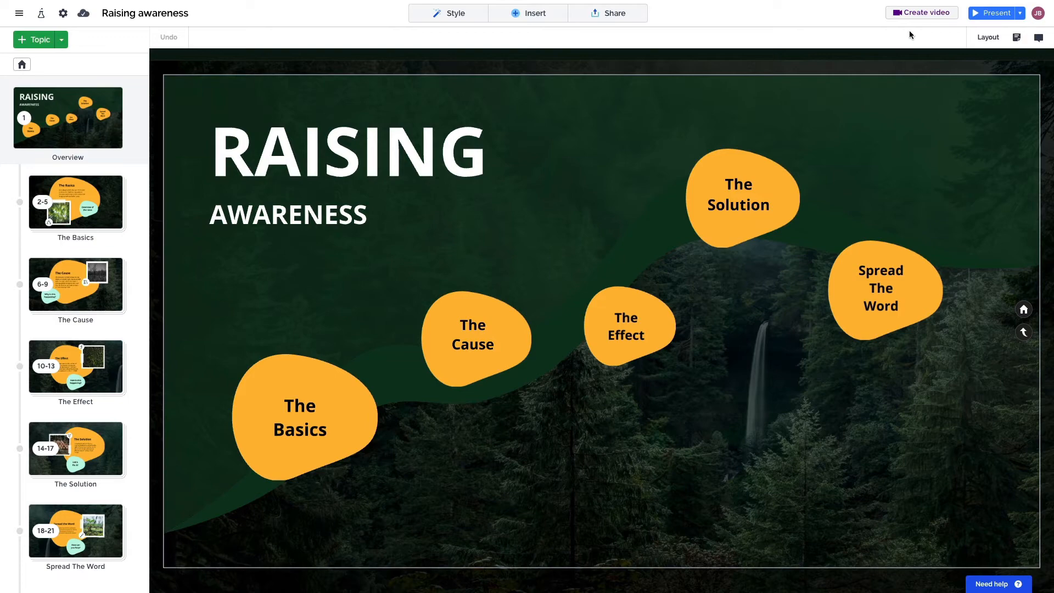
- Create a video appearing with the content, adjusting the original presentation's layout without copying it
click(921, 13)
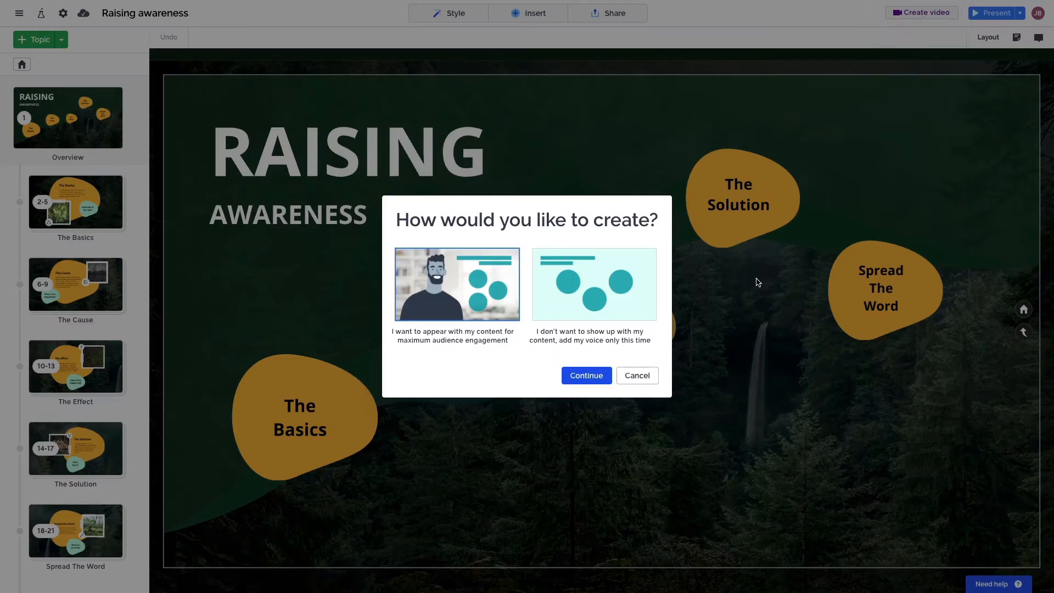
click(586, 376)
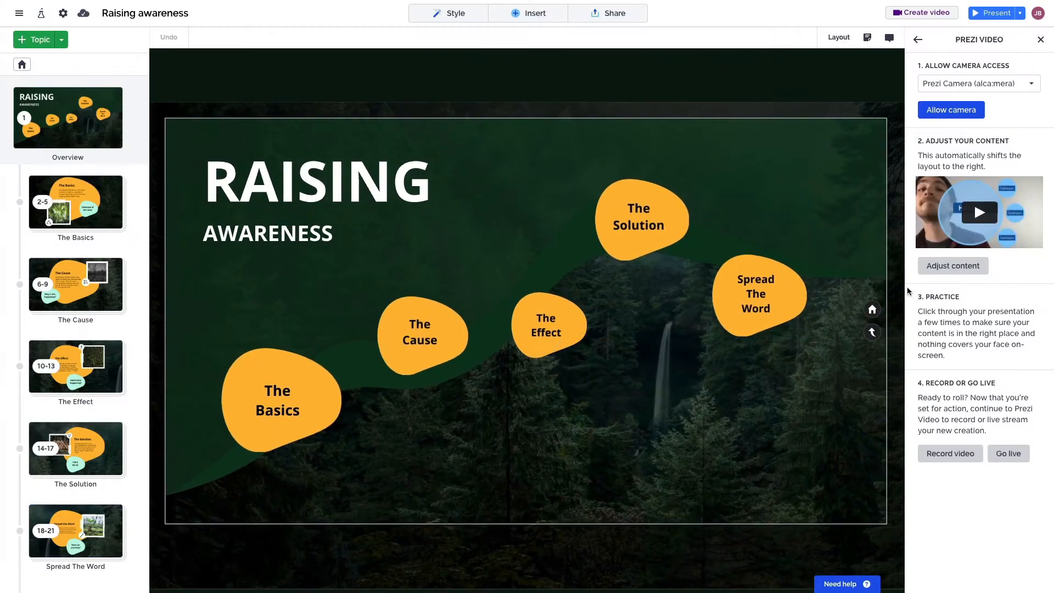
click(952, 265)
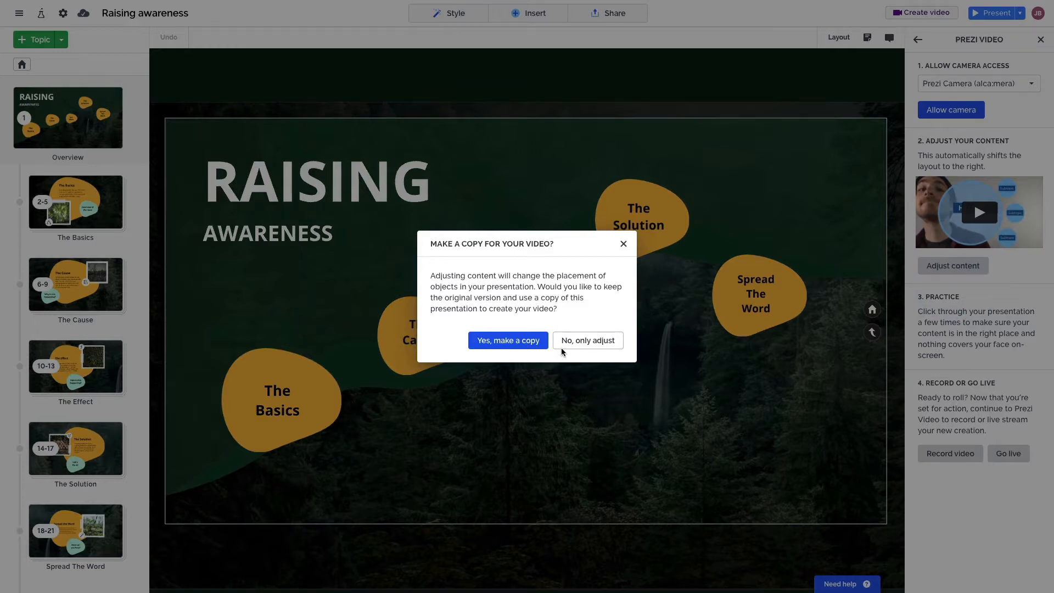
click(587, 340)
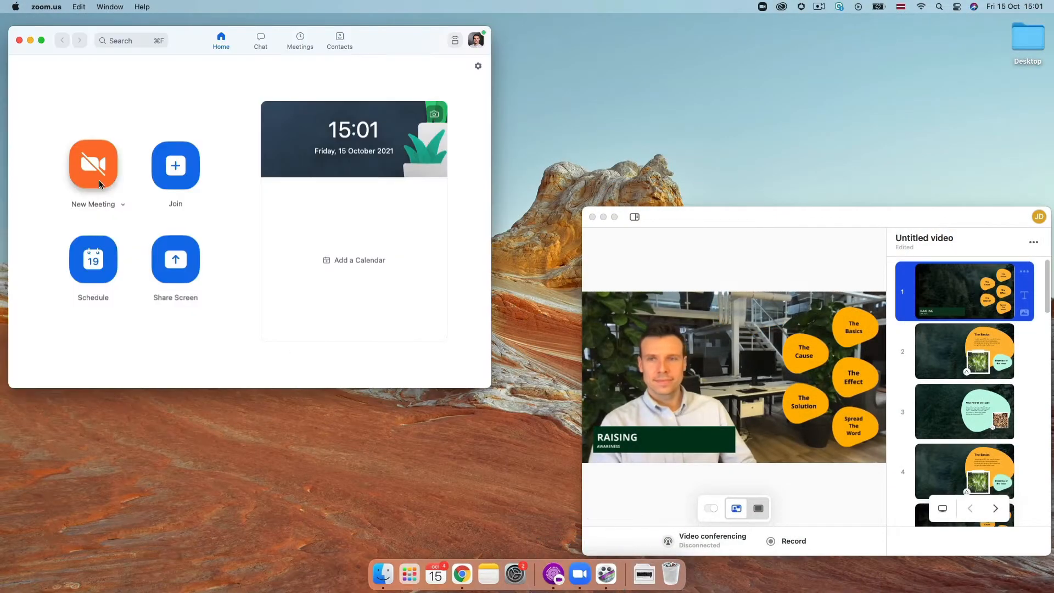
- Start a new Zoom meeting with video on, using Prezi Camera as the video source
click(92, 165)
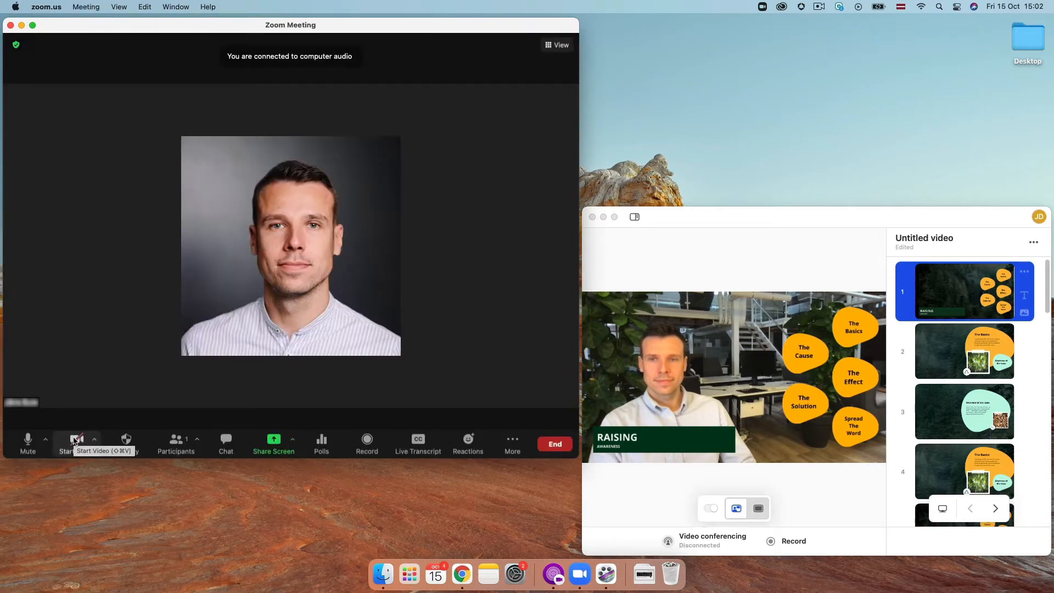
click(94, 439)
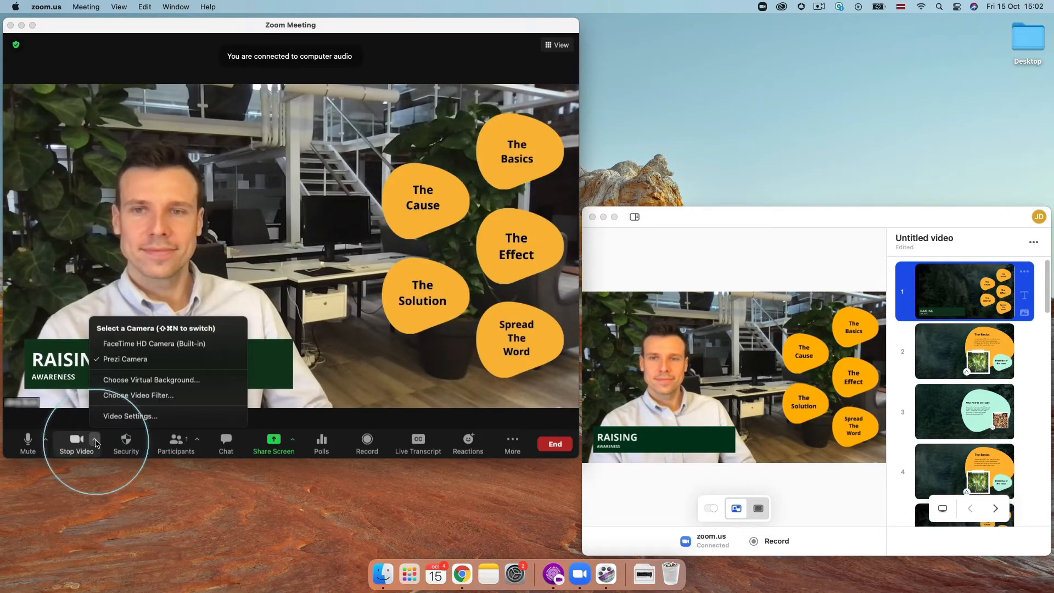
mouse_move(156, 359)
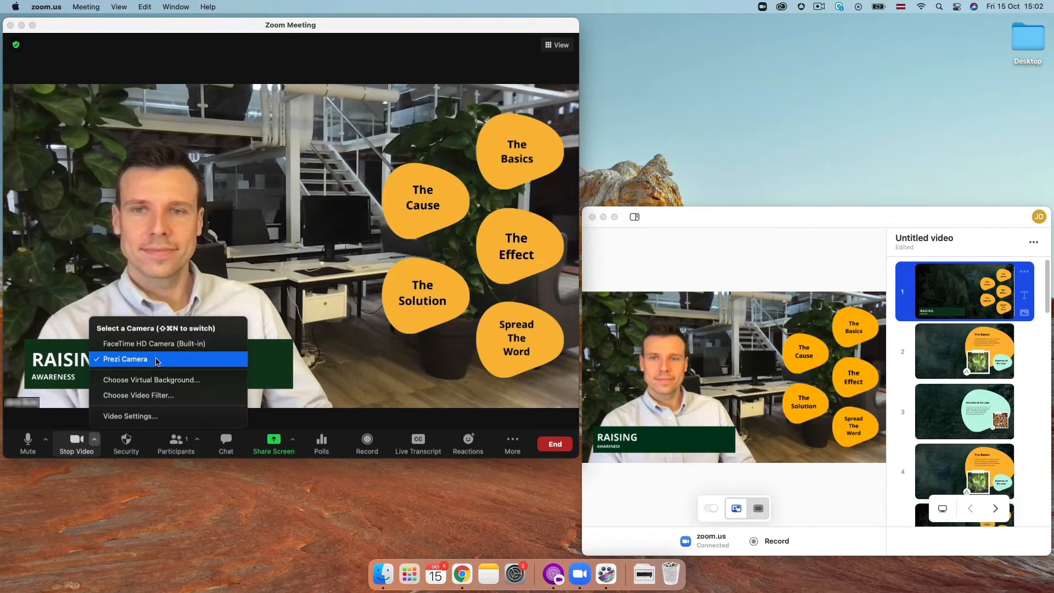
click(155, 359)
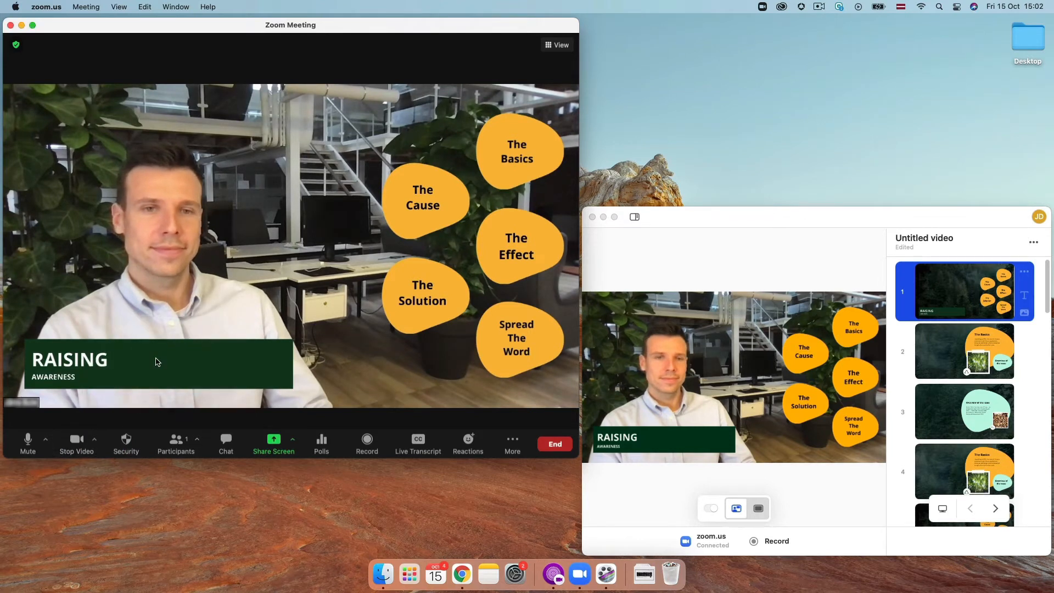
click(94, 439)
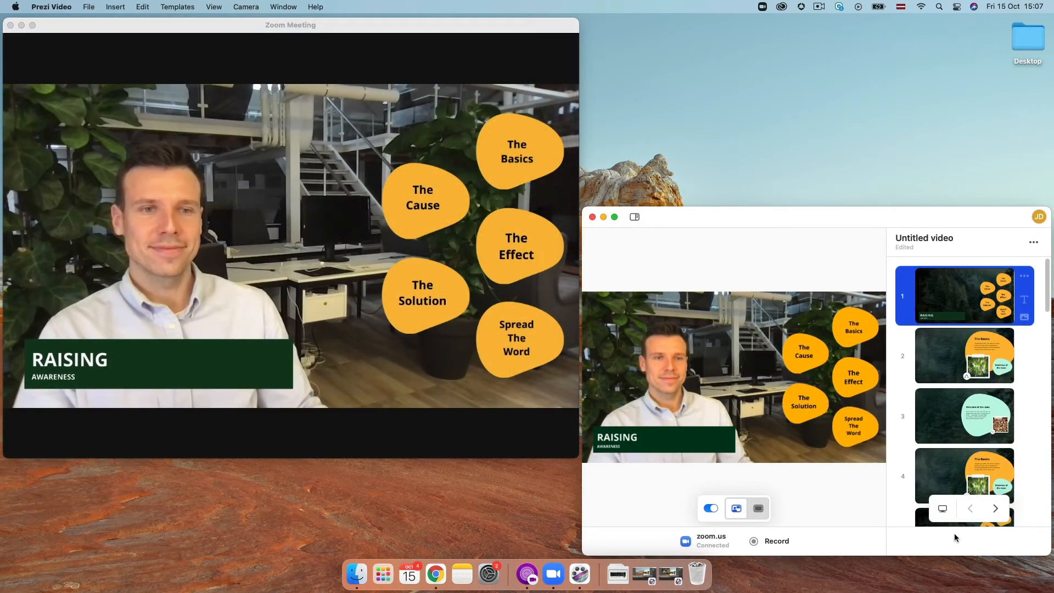
- Advance through The Basics and Overview of the Issue, then jump to slide 6, The Cause
click(994, 508)
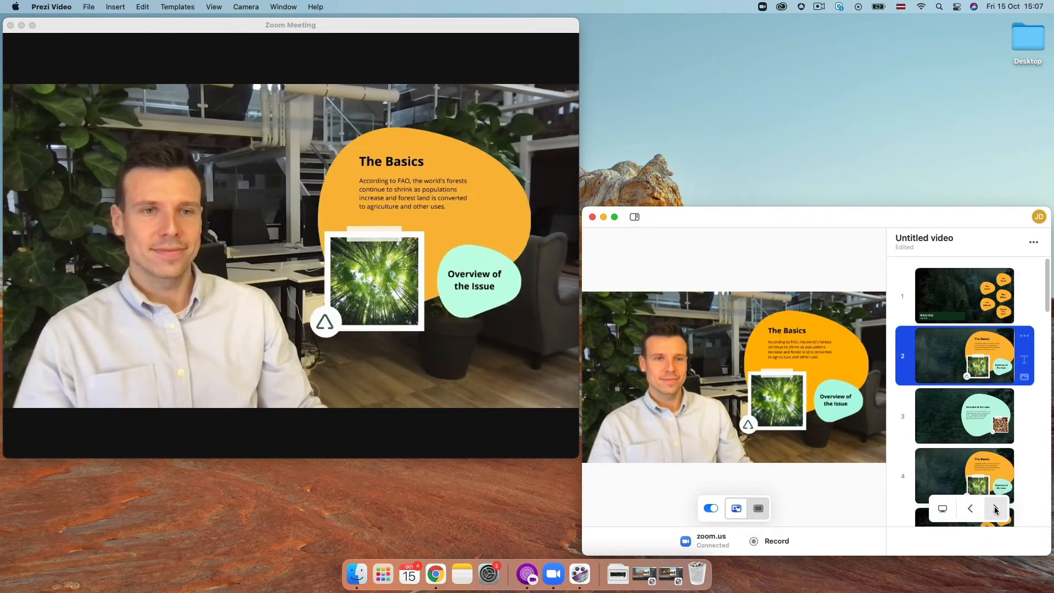
click(994, 508)
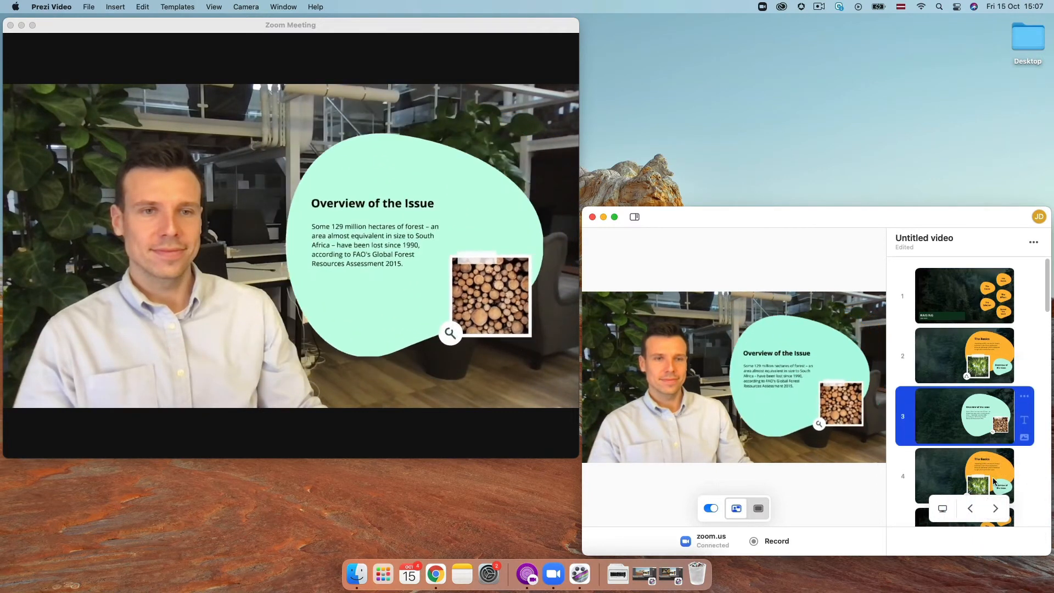
scroll(down, 3)
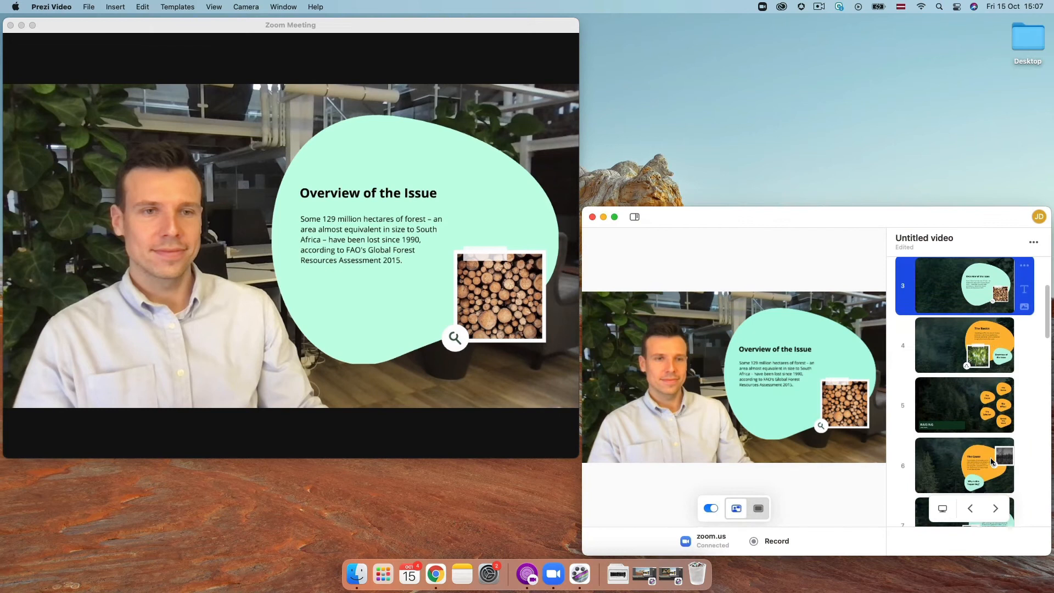
click(964, 465)
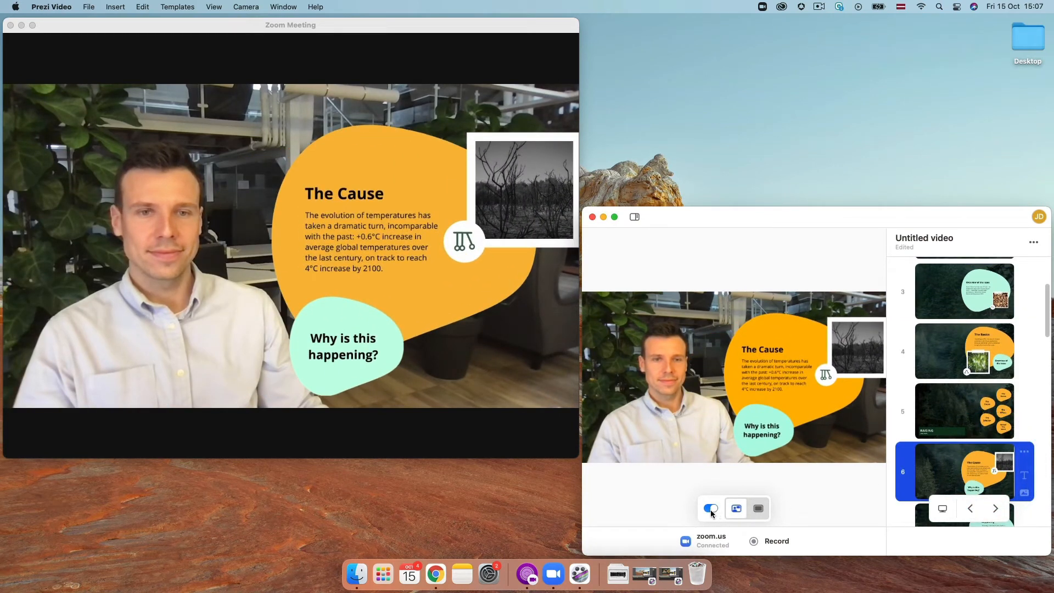
click(710, 508)
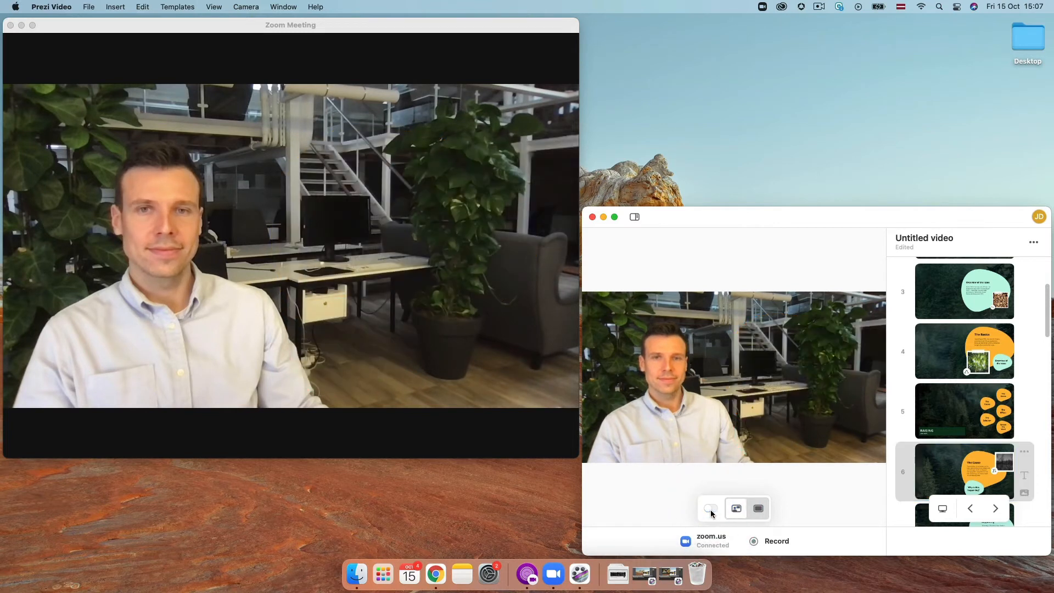
click(709, 508)
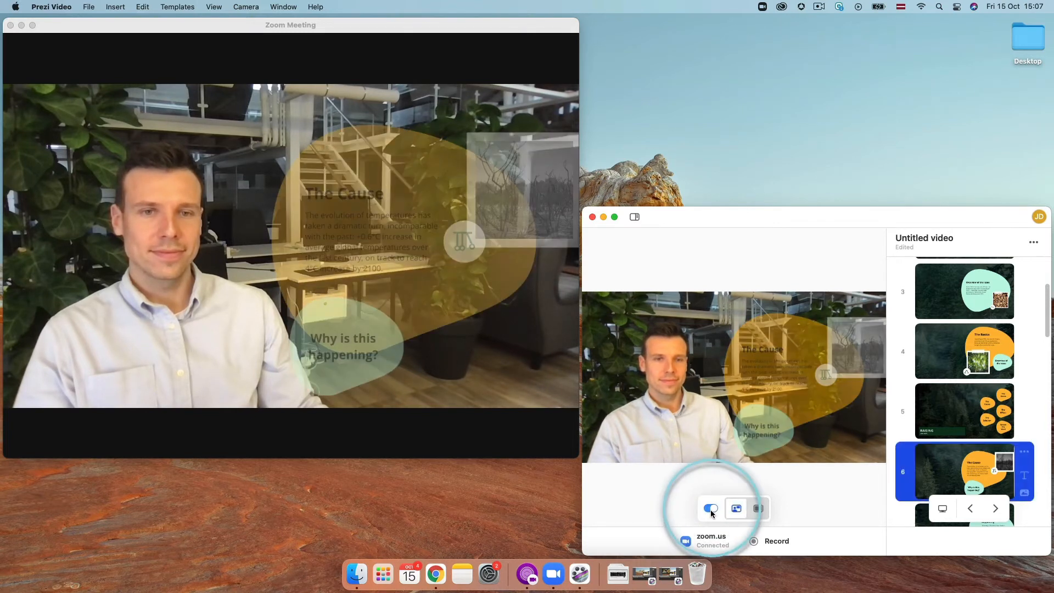
click(757, 508)
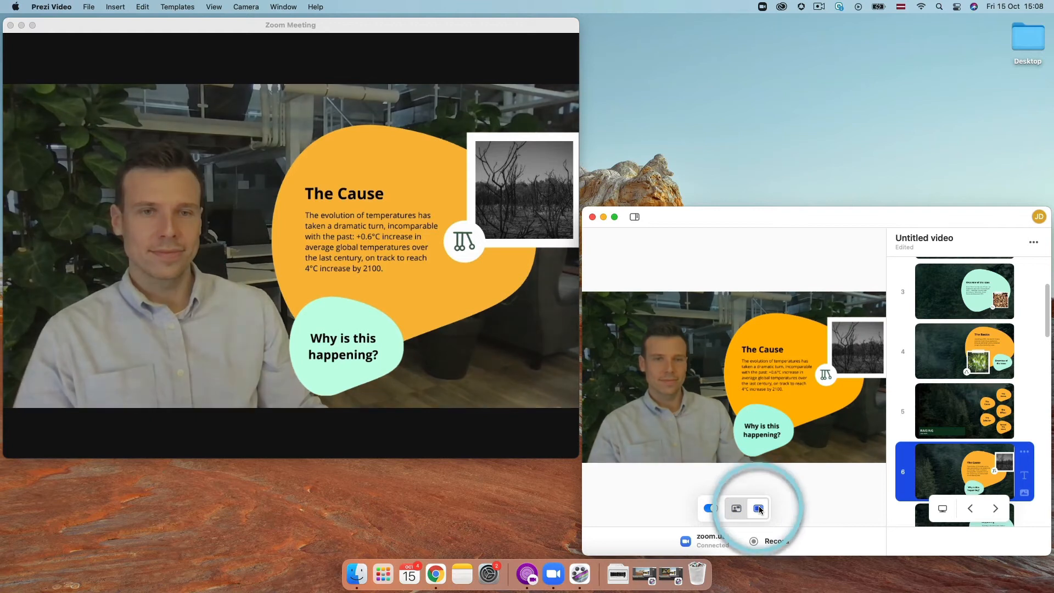
click(757, 507)
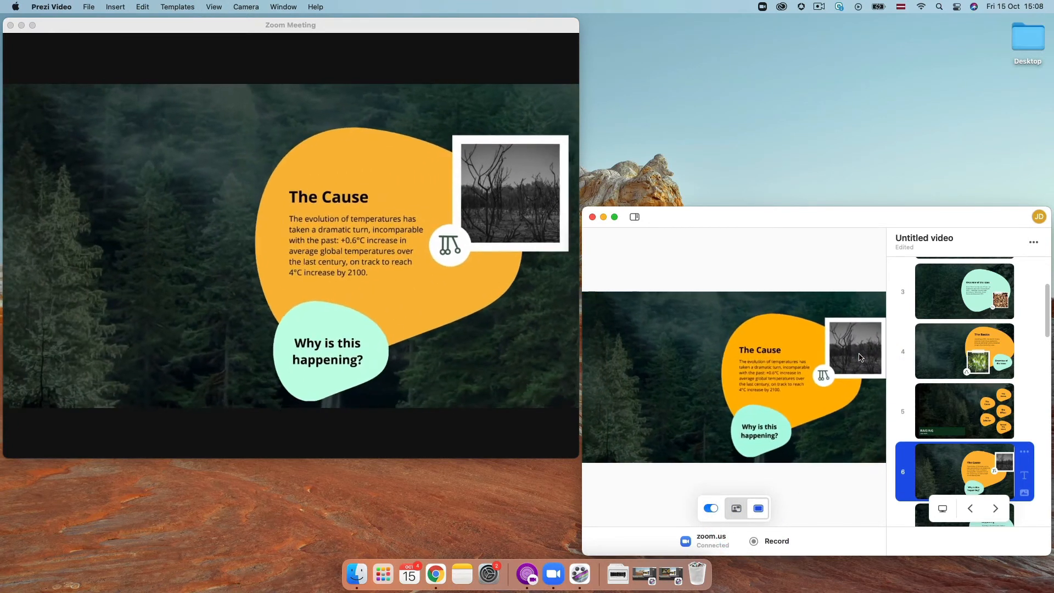
click(736, 508)
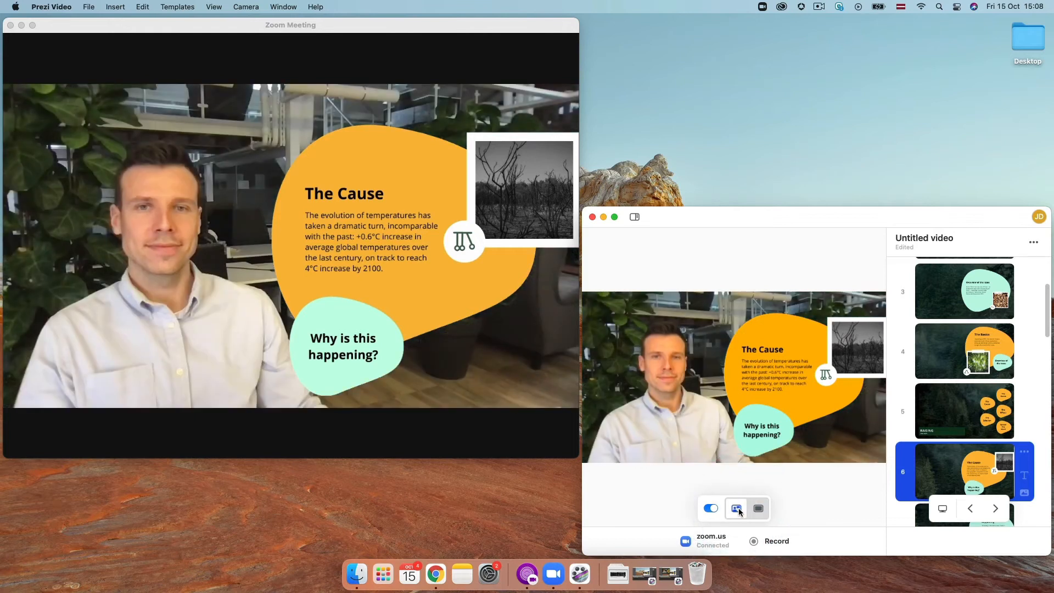
- Switch the panel layout to Show presenter notes for The Cause slide
click(635, 216)
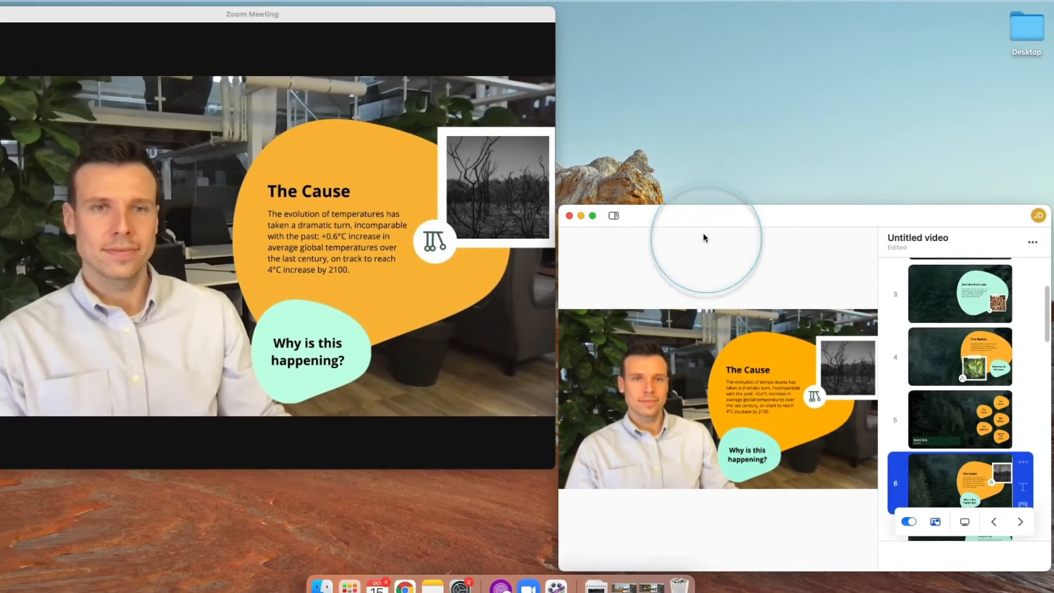
click(612, 216)
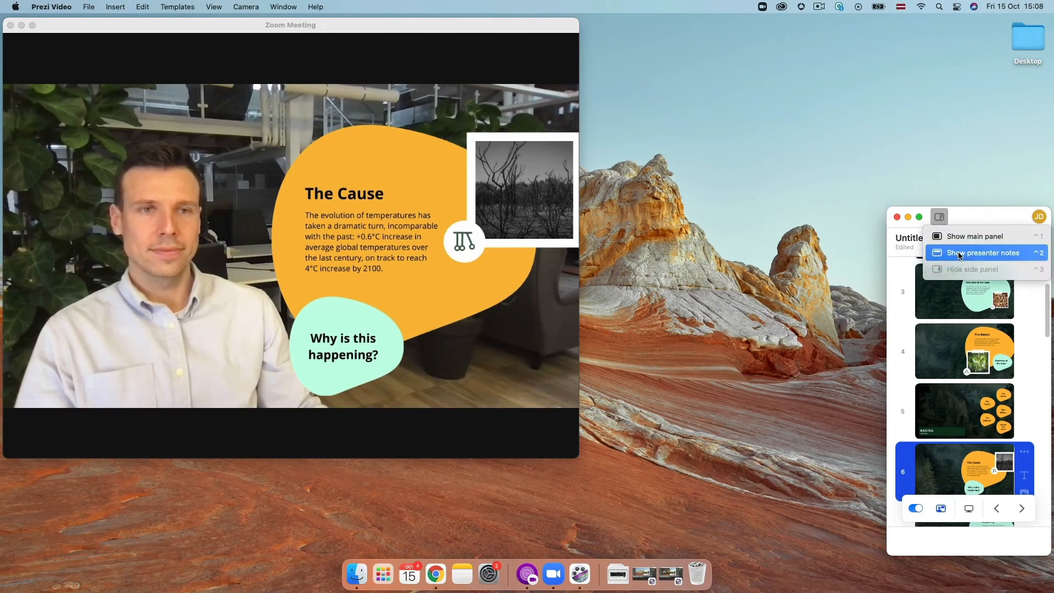
click(984, 252)
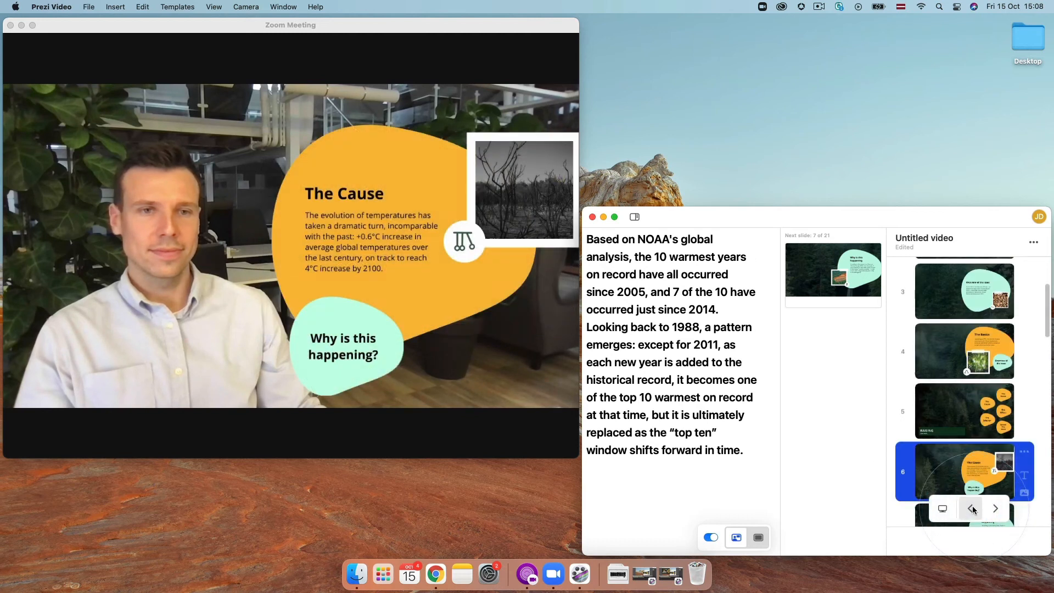
- Close Prezi Video, confirming the dialog, and bring up Zoom's Select a Camera list
click(592, 216)
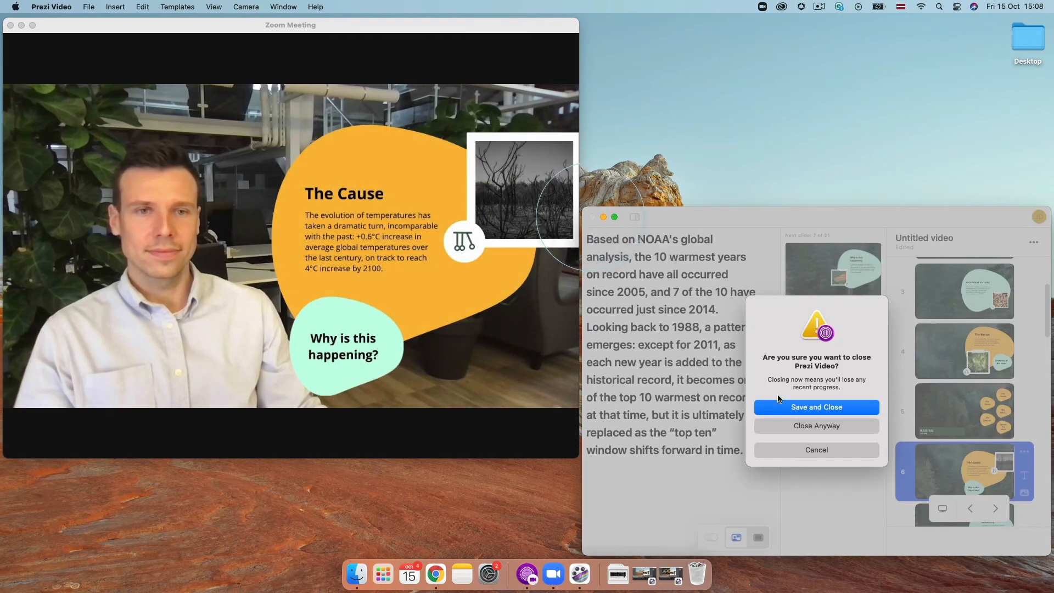
click(817, 426)
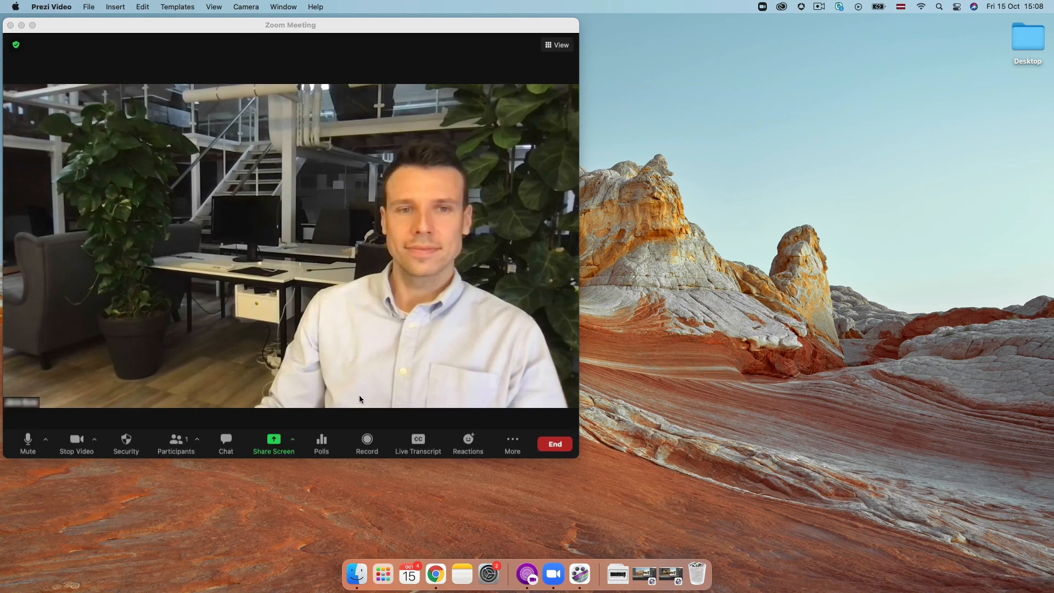
click(94, 439)
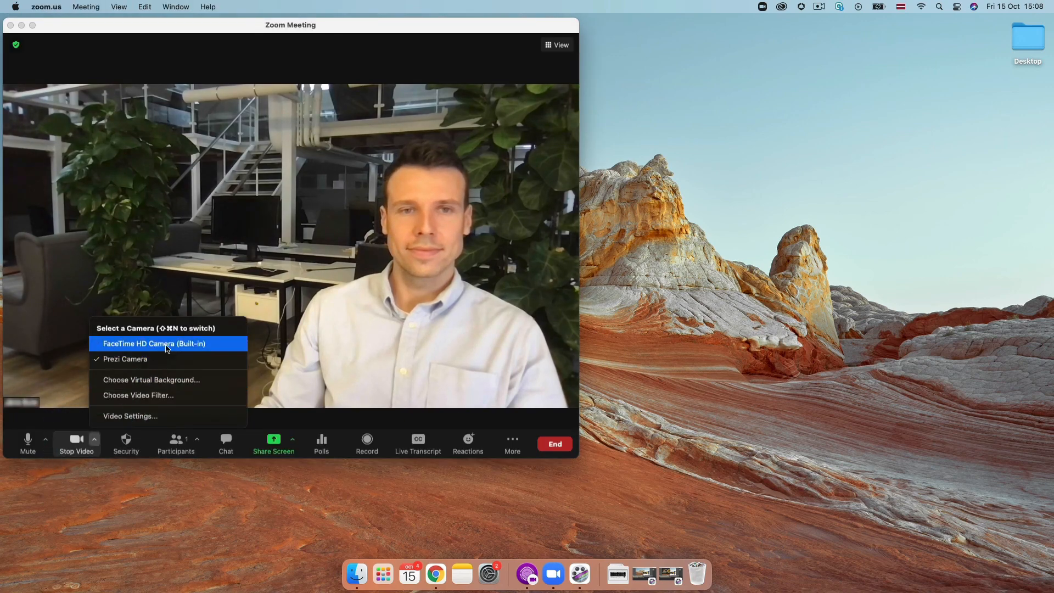